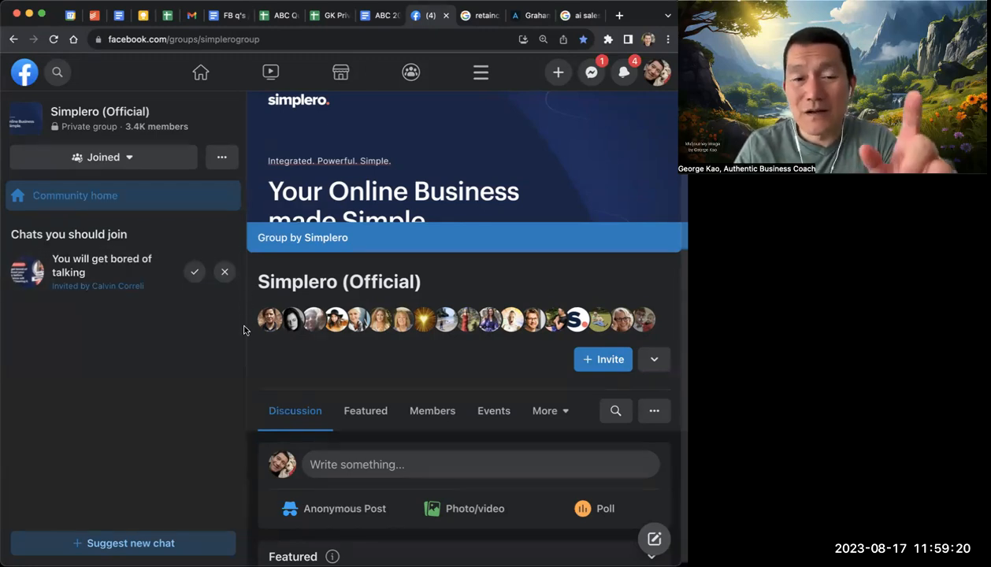
# Scroll through George Kao's Group posts and Recent Activity in the Simplero (Official) group
pyautogui.scroll(-3)
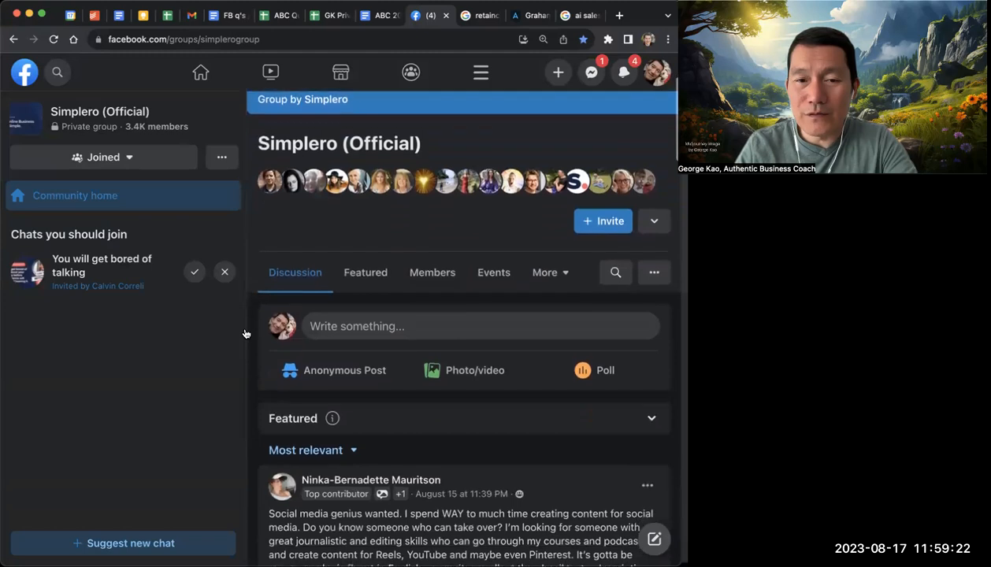
pyautogui.moveTo(252, 329)
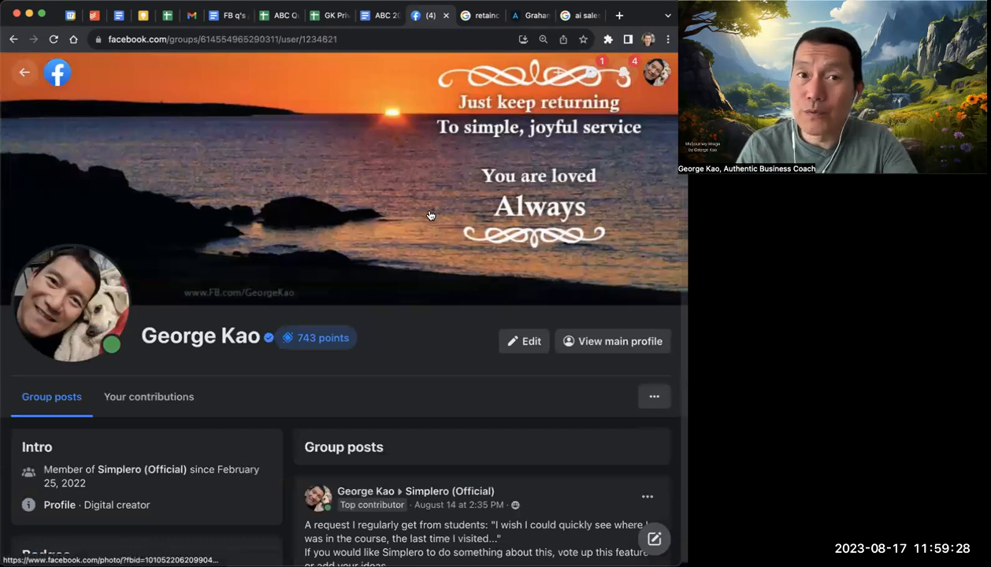
pyautogui.scroll(-3)
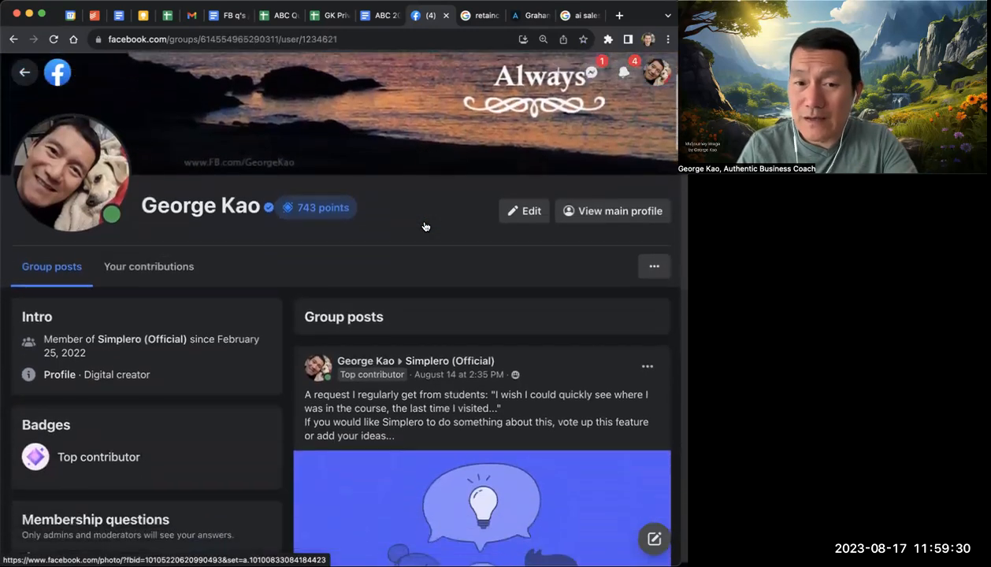
pyautogui.scroll(-3)
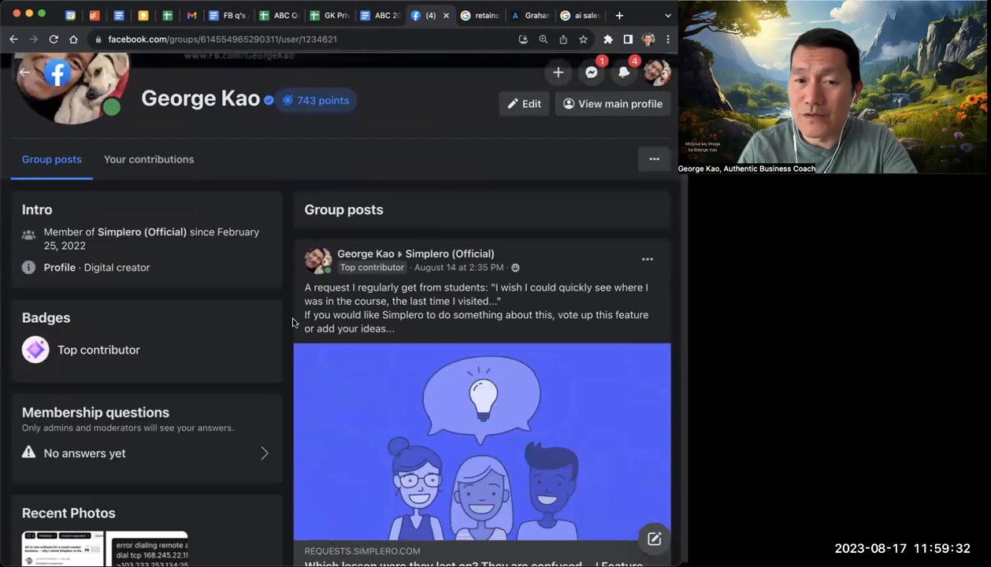
pyautogui.scroll(-3)
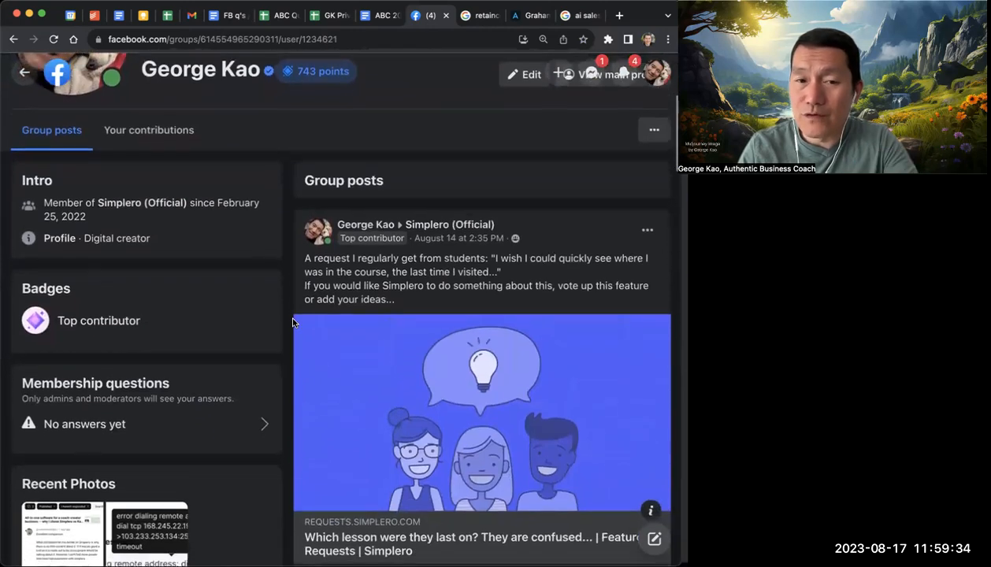
pyautogui.scroll(-3)
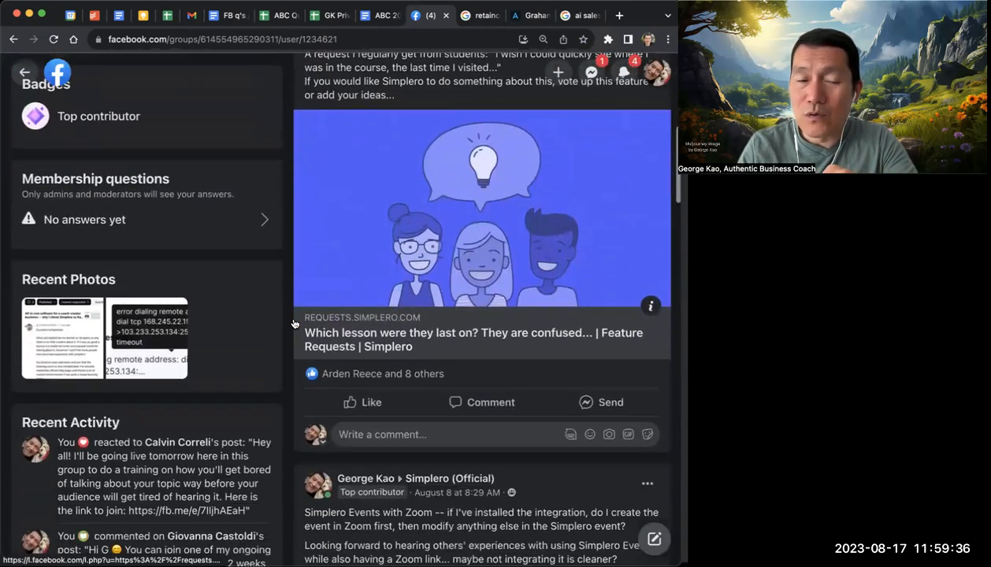
pyautogui.scroll(-3)
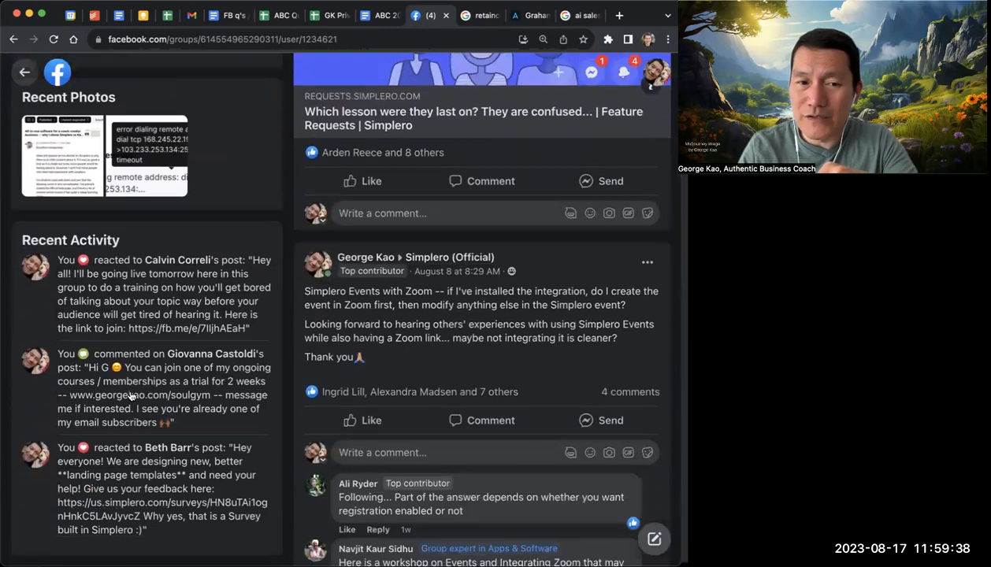
pyautogui.scroll(-3)
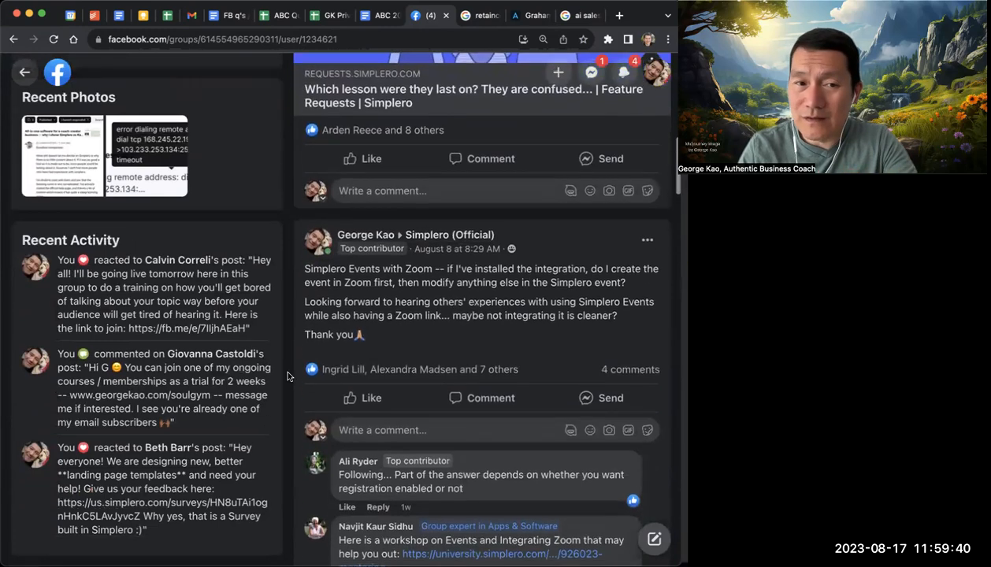
pyautogui.scroll(-3)
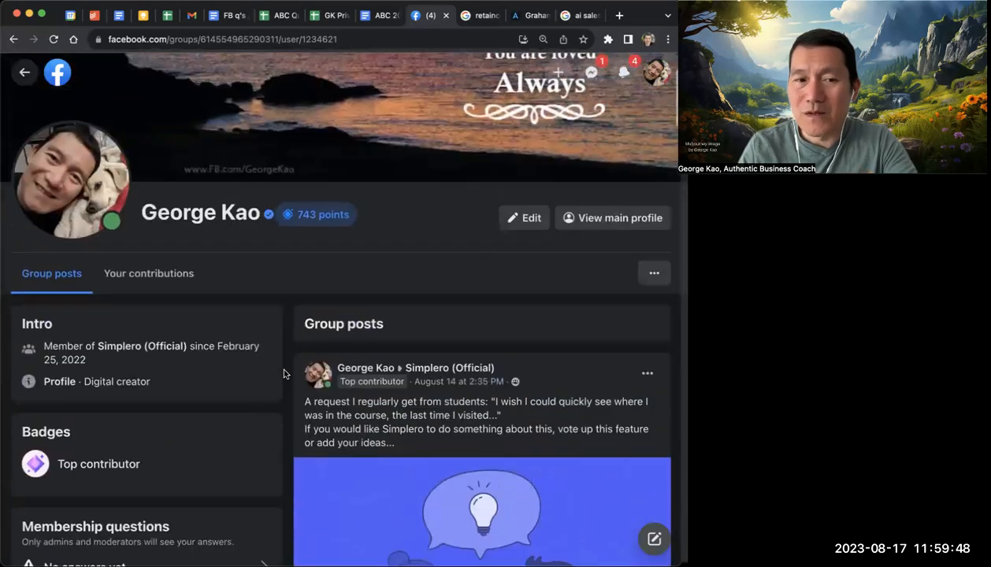
pyautogui.scroll(-3)
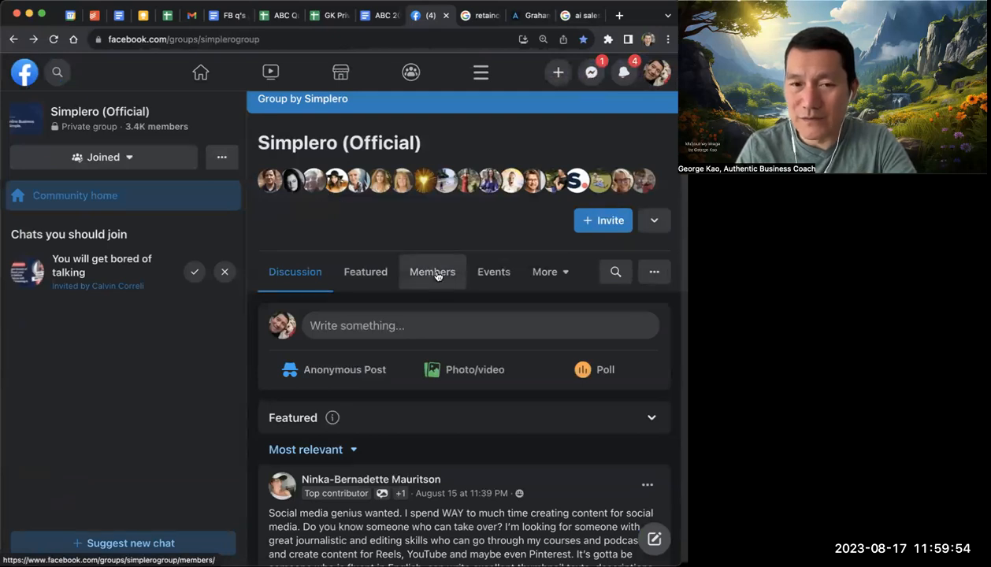
pyautogui.click(432, 272)
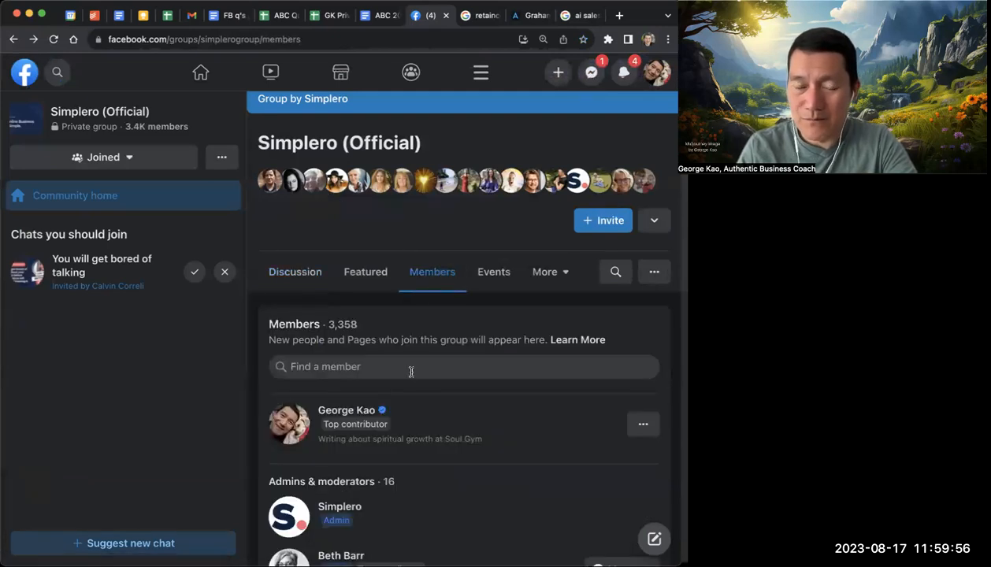
pyautogui.write('guillau')
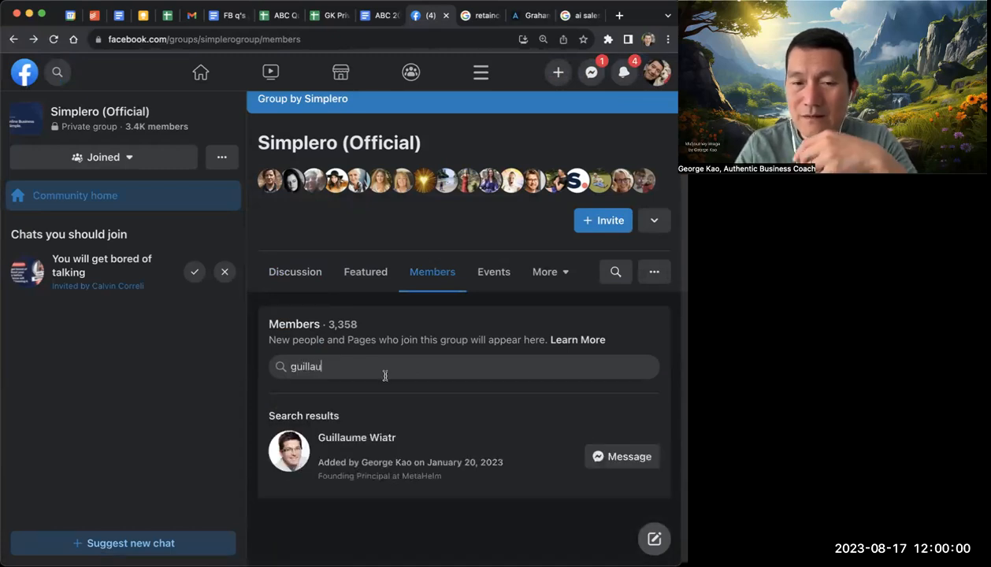
pyautogui.click(357, 437)
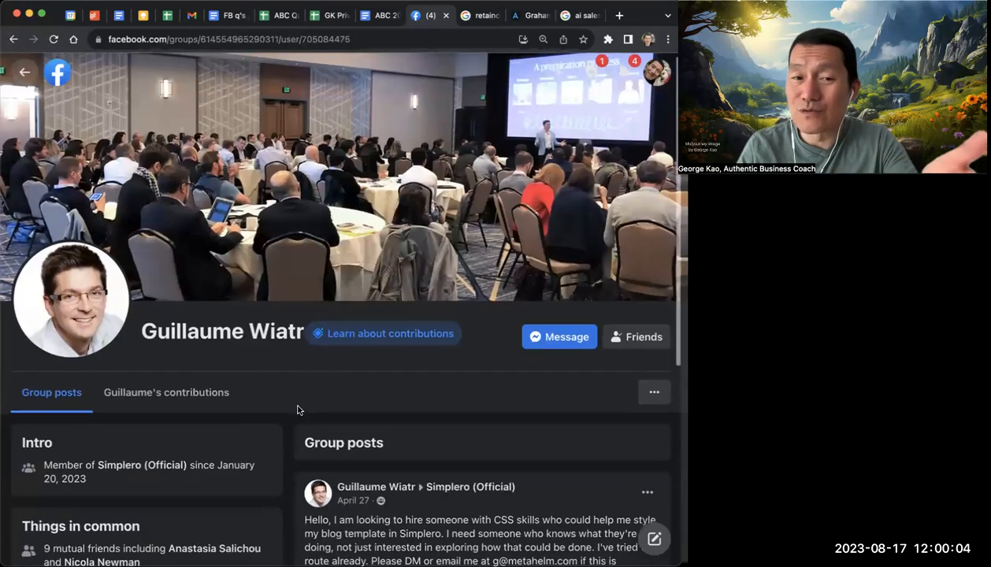
pyautogui.scroll(-3)
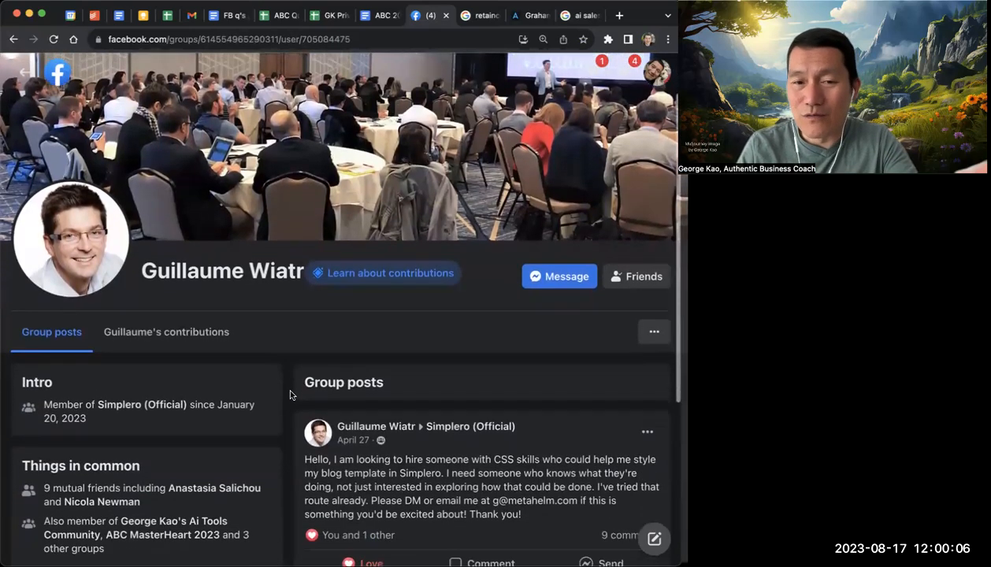
pyautogui.scroll(-3)
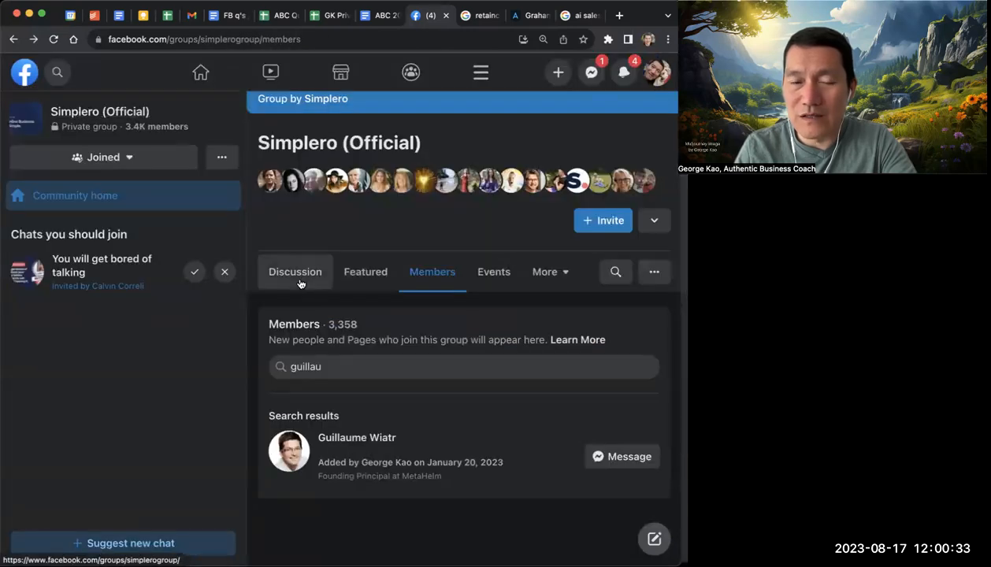
# Return to the Discussion feed and scroll down to a post's comments
pyautogui.click(295, 272)
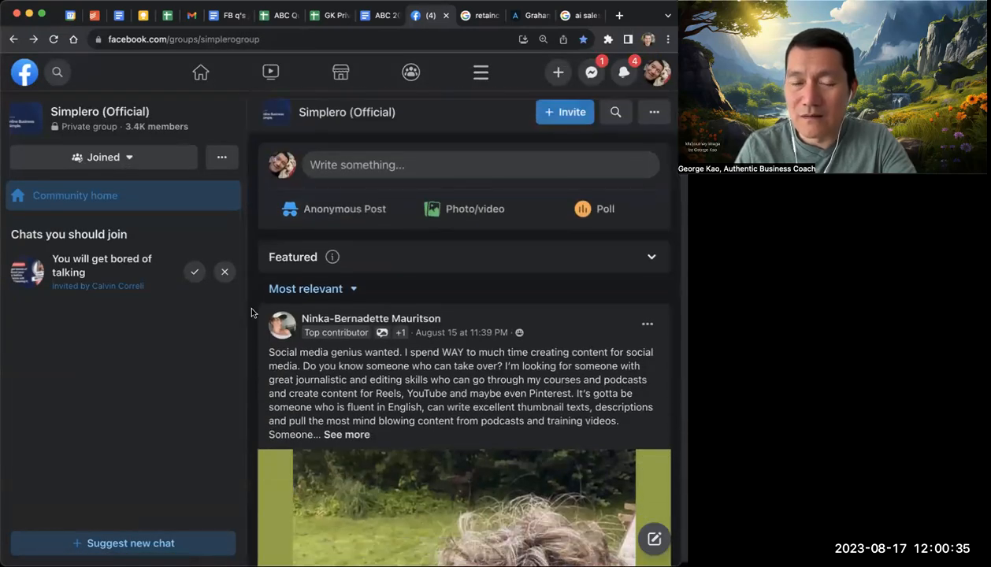
pyautogui.scroll(-3)
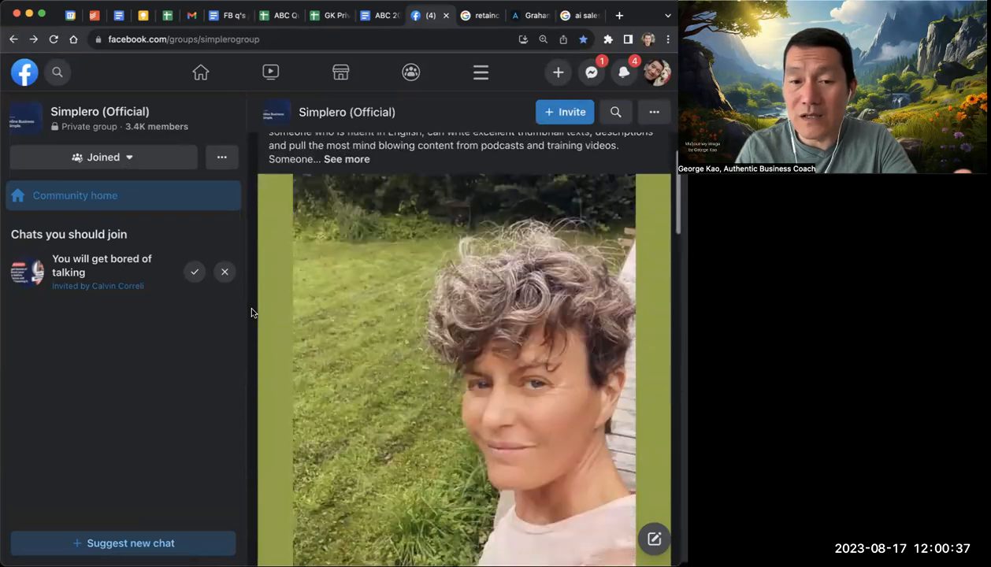
pyautogui.scroll(-3)
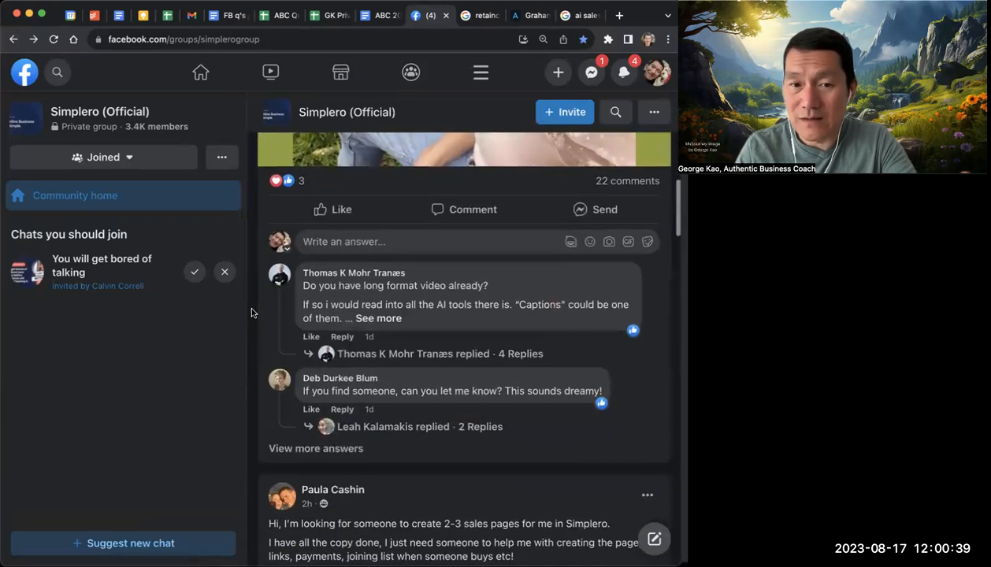
pyautogui.scroll(-3)
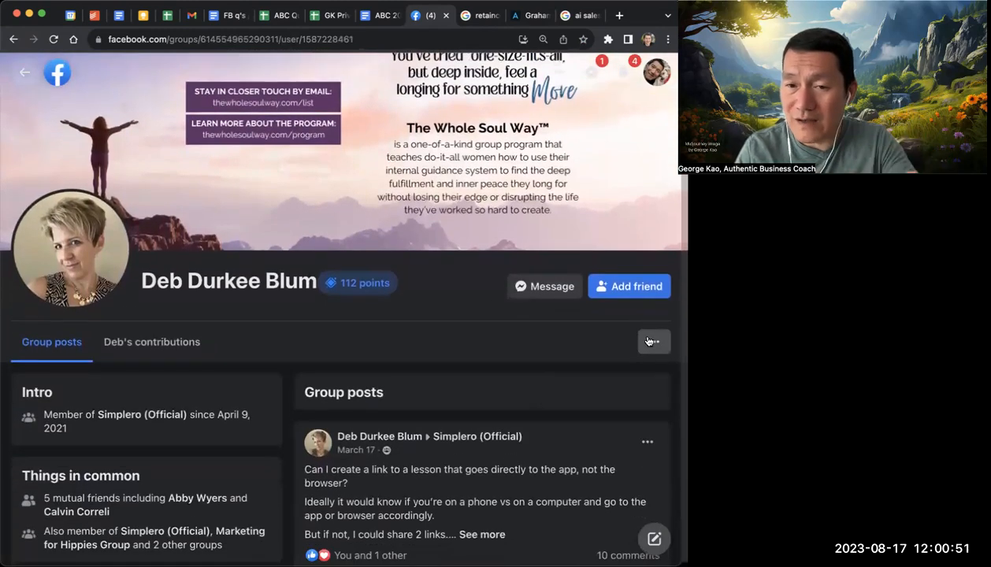
pyautogui.click(653, 341)
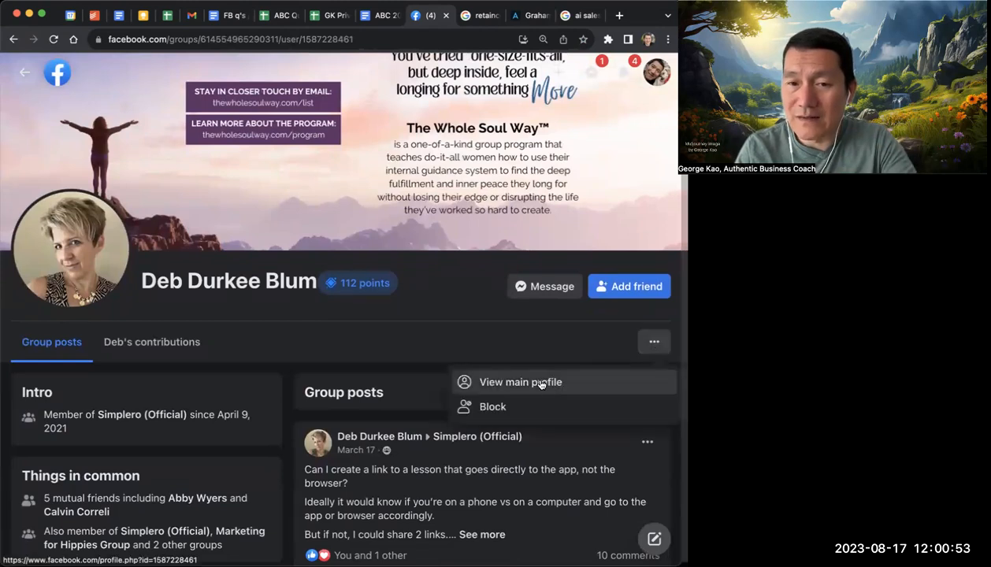
pyautogui.click(520, 382)
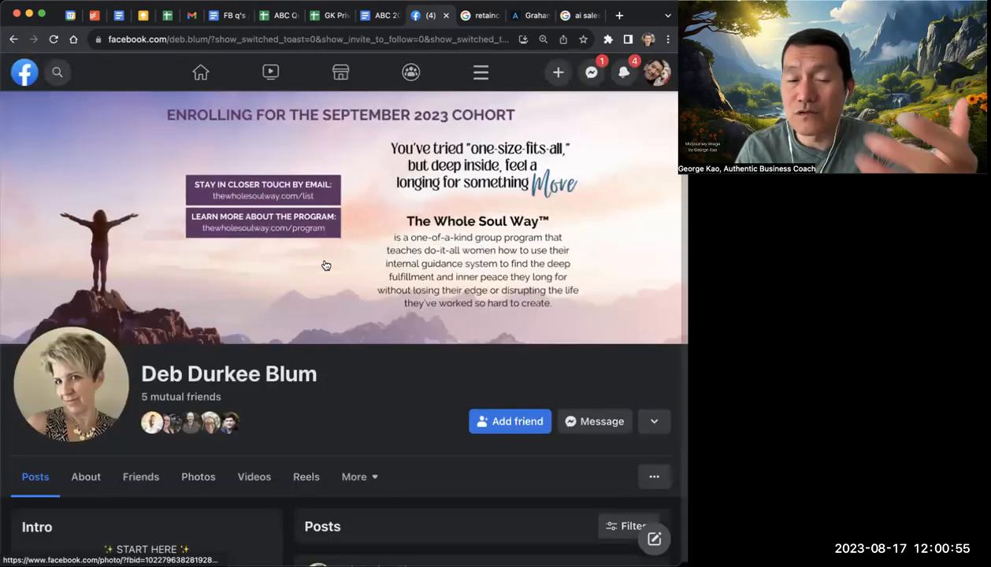
pyautogui.scroll(-3)
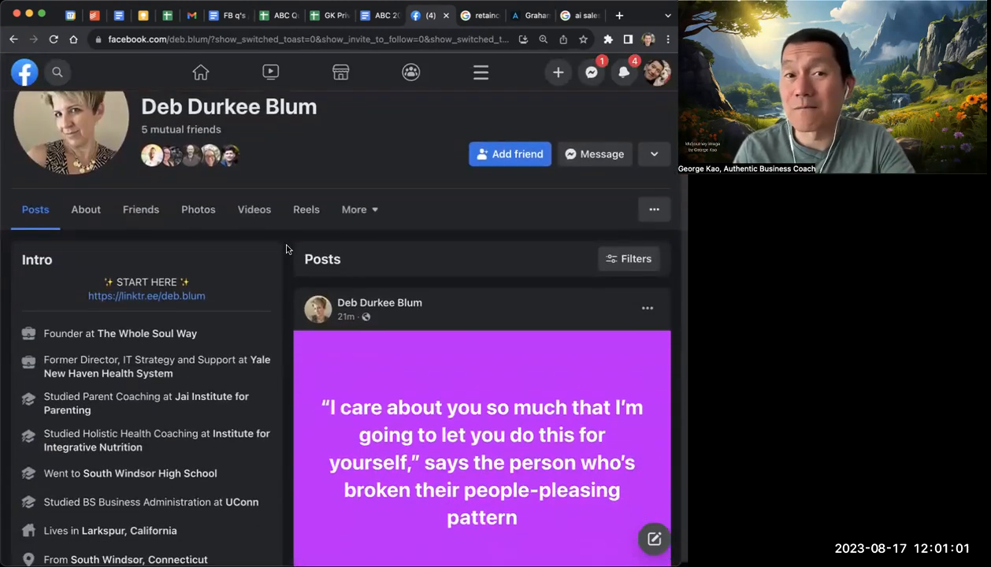
pyautogui.moveTo(354, 208)
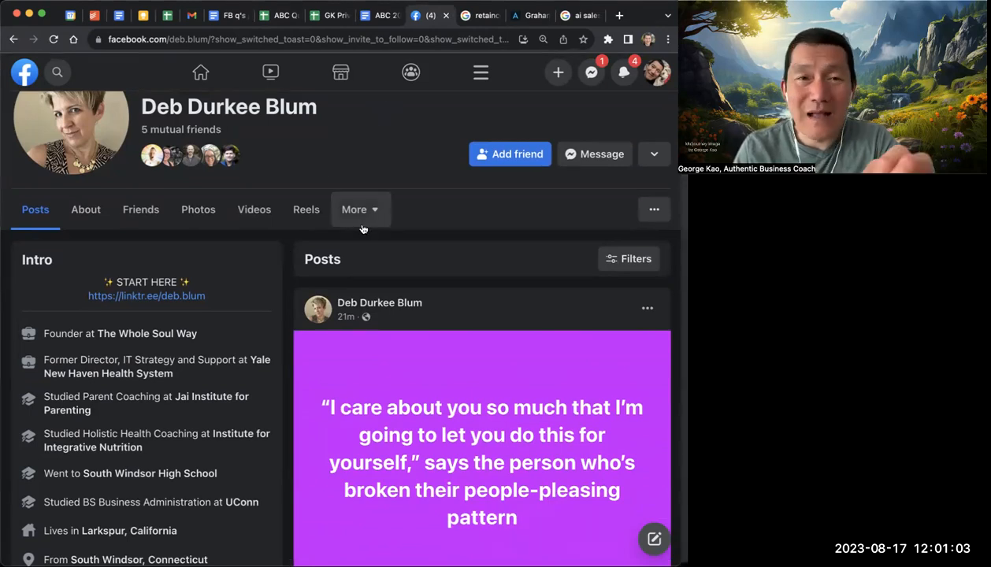
pyautogui.moveTo(373, 261)
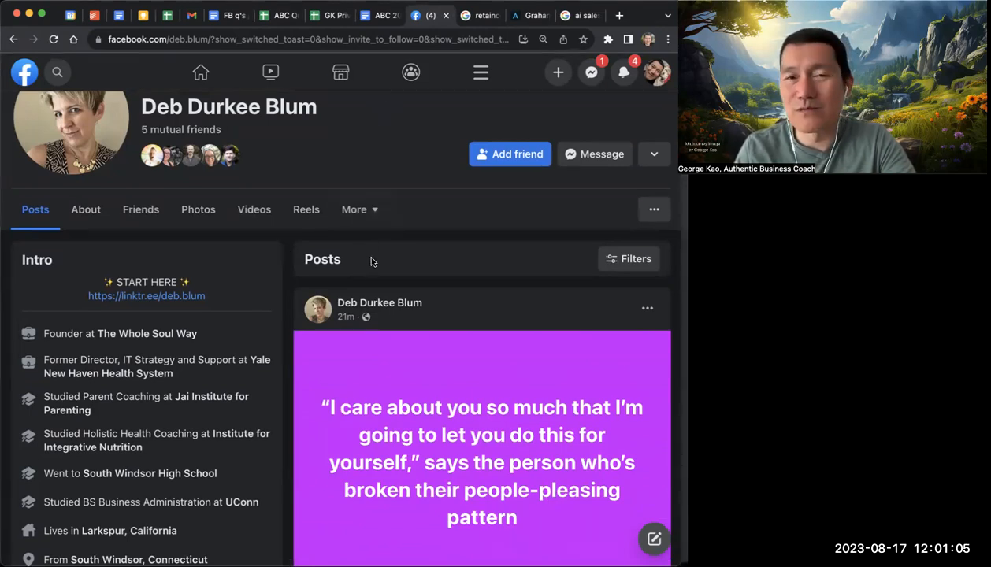